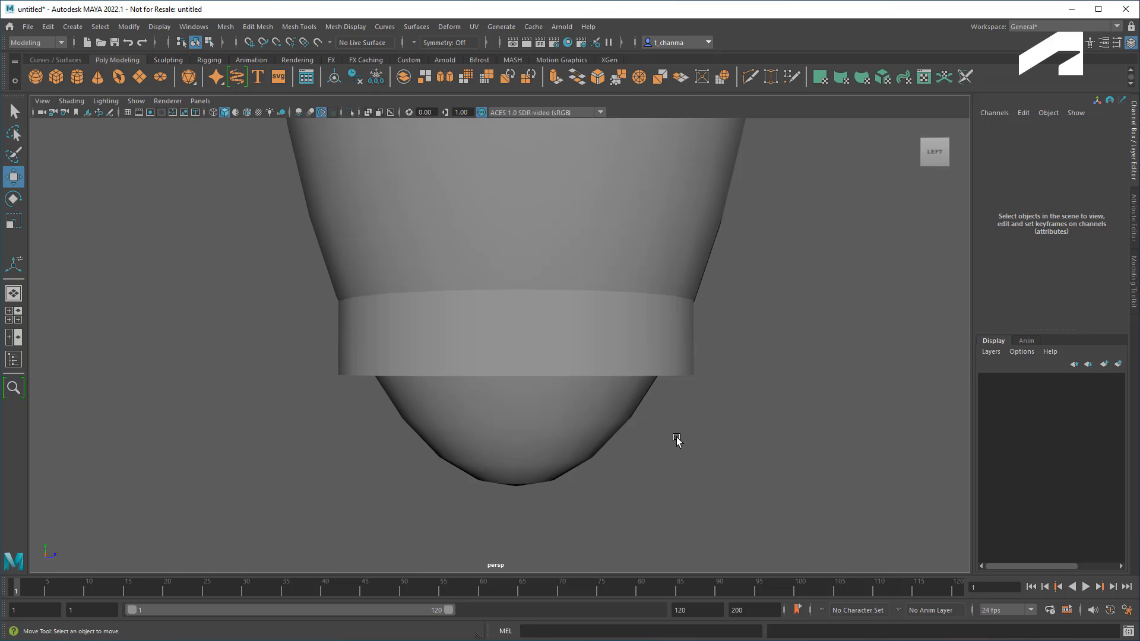
# Step: Select the base ring and enter vertex mode to pick its bottom vertex loop
pyautogui.click(514, 334)
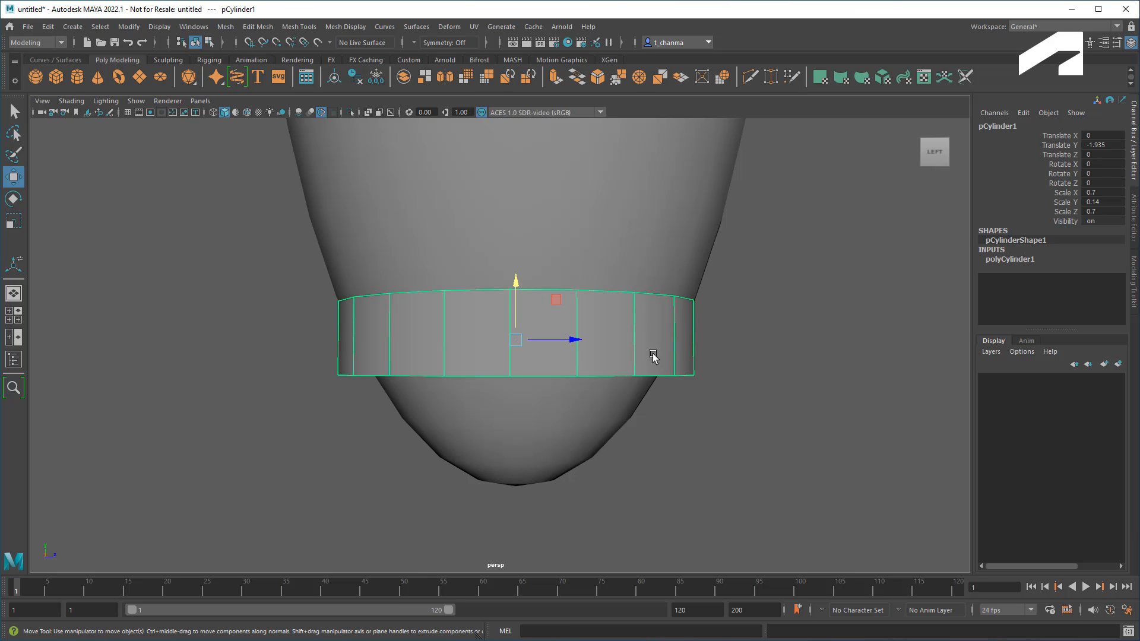
pyautogui.click(723, 463)
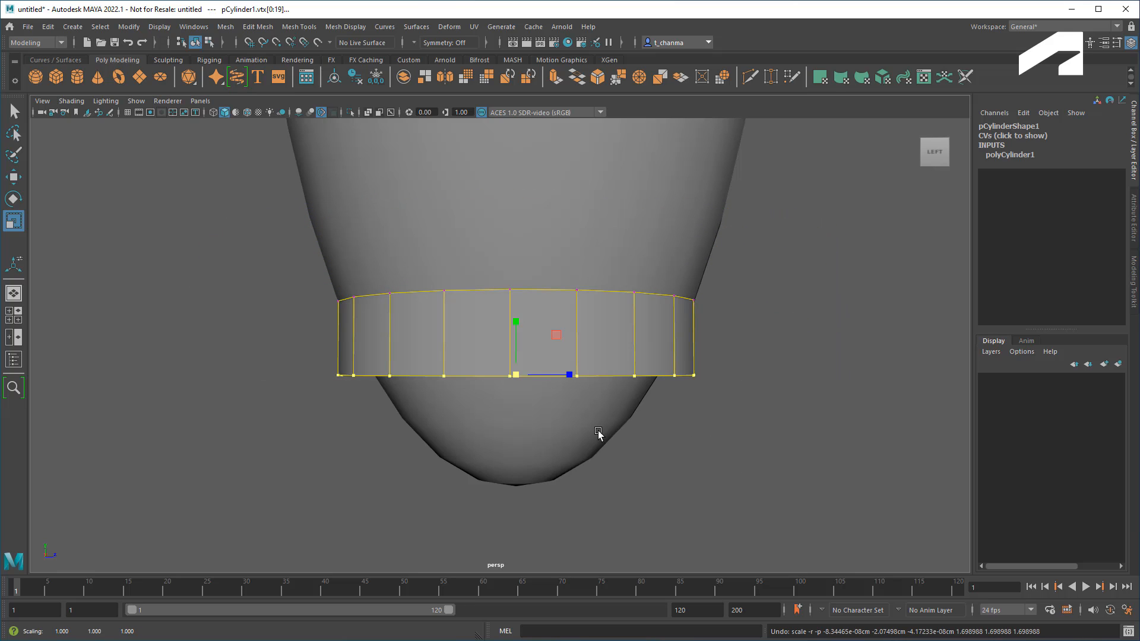
# Step: Scale the ring's bottom vertices outward and duplicate it into three stacked flared bands
pyautogui.click(587, 429)
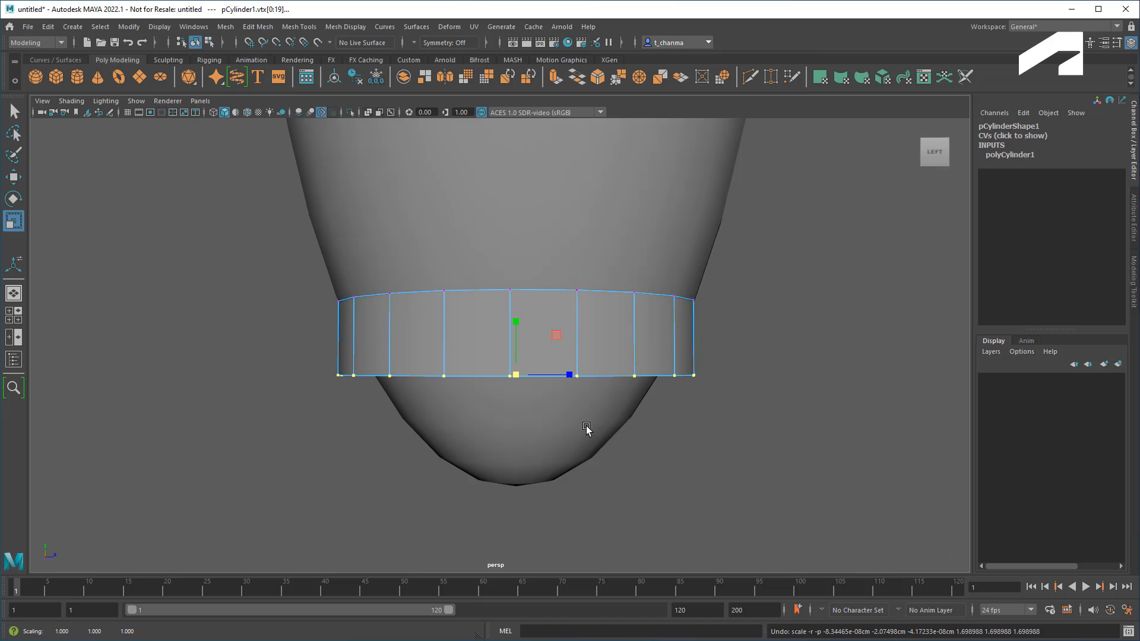
pyautogui.moveTo(529, 388)
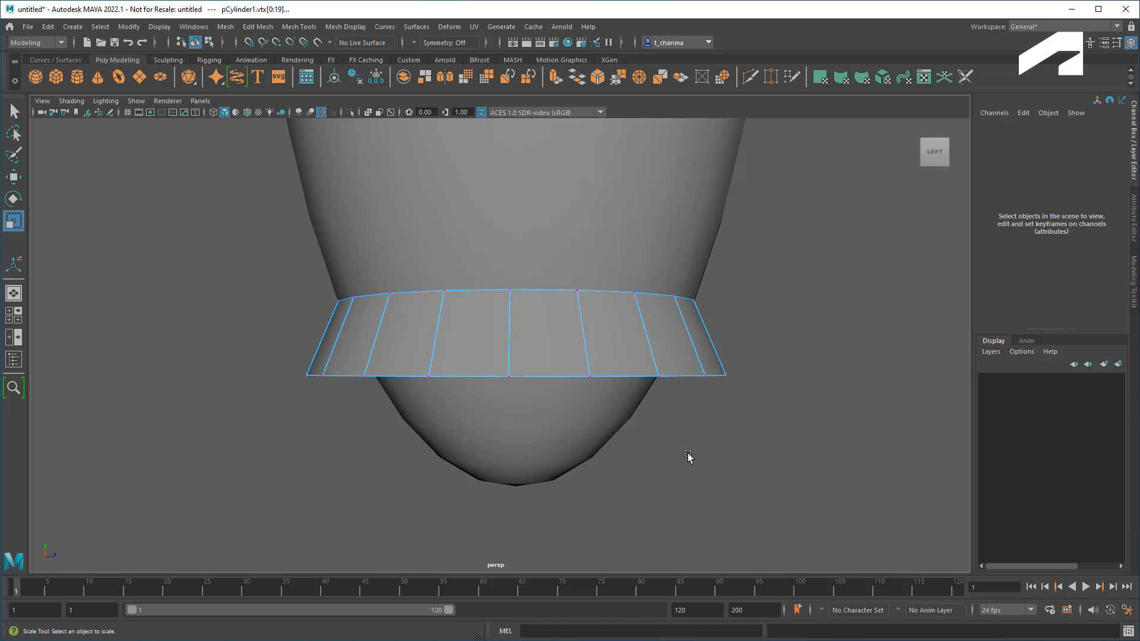
pyautogui.press('b')
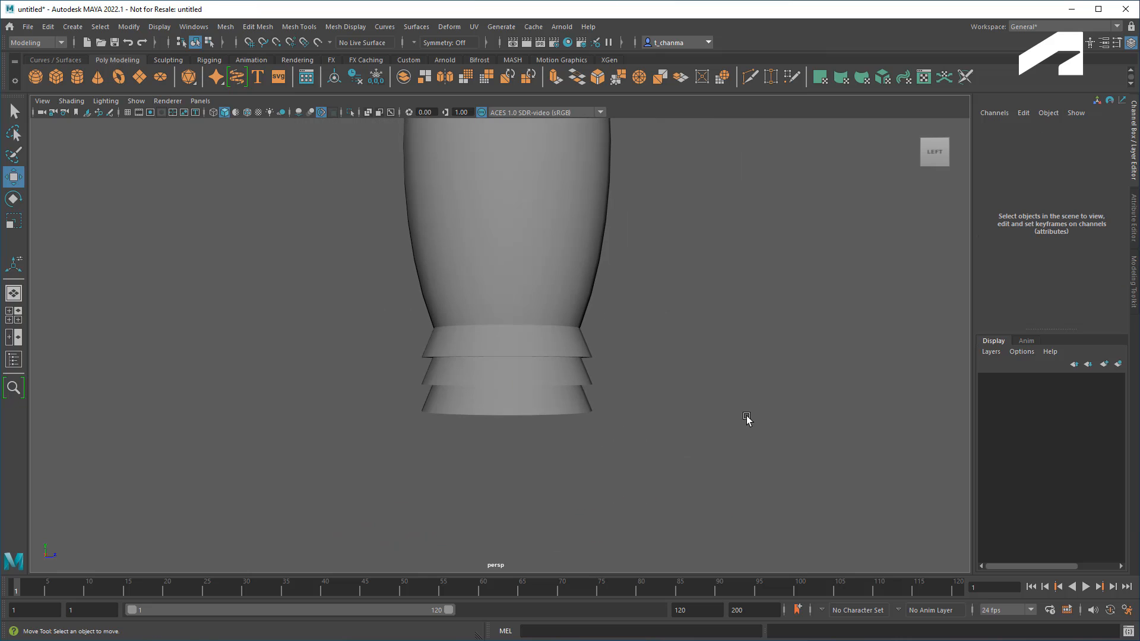
pyautogui.moveTo(726, 412)
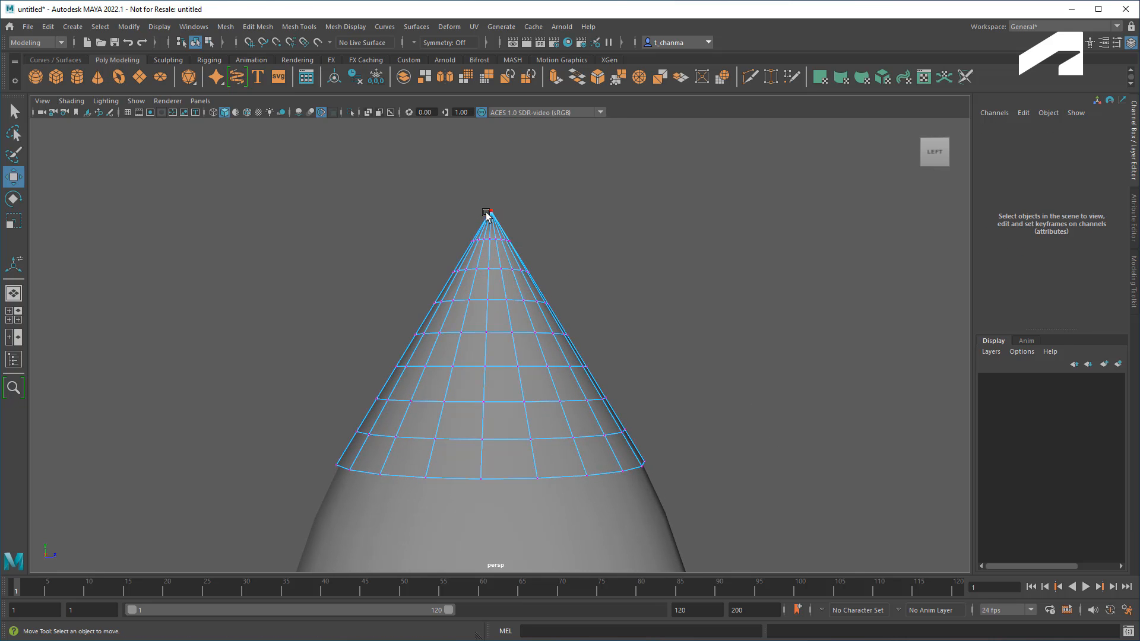
# Step: Soft-select the cone's tip vertex with wide falloff and pull it down into a dome
pyautogui.click(486, 213)
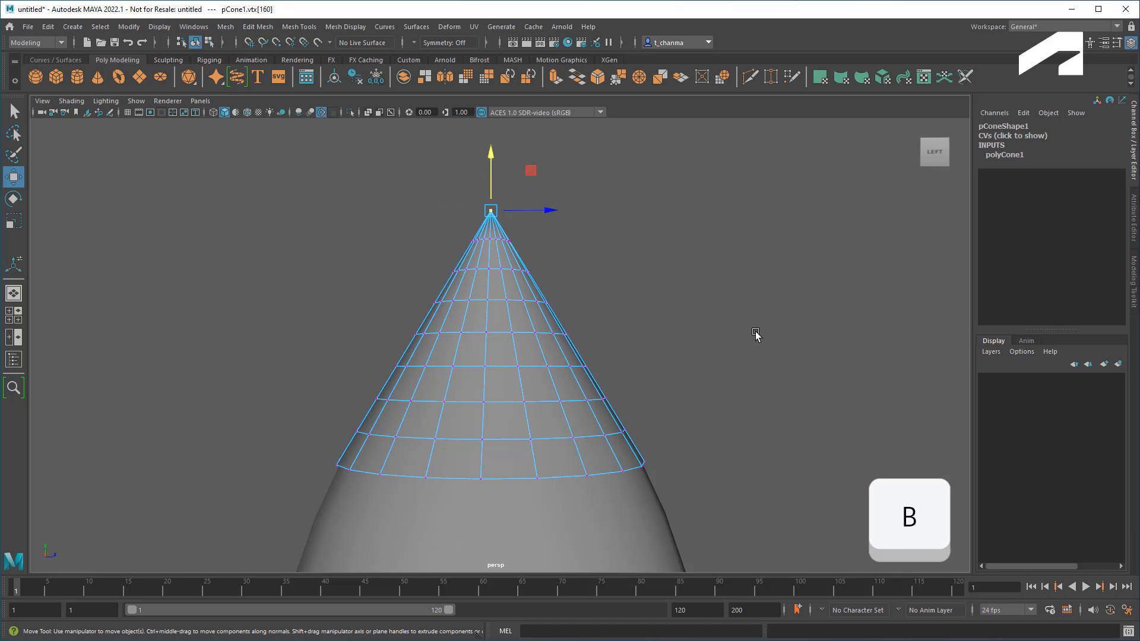
pyautogui.moveTo(755, 334); pyautogui.dragTo(627, 260)
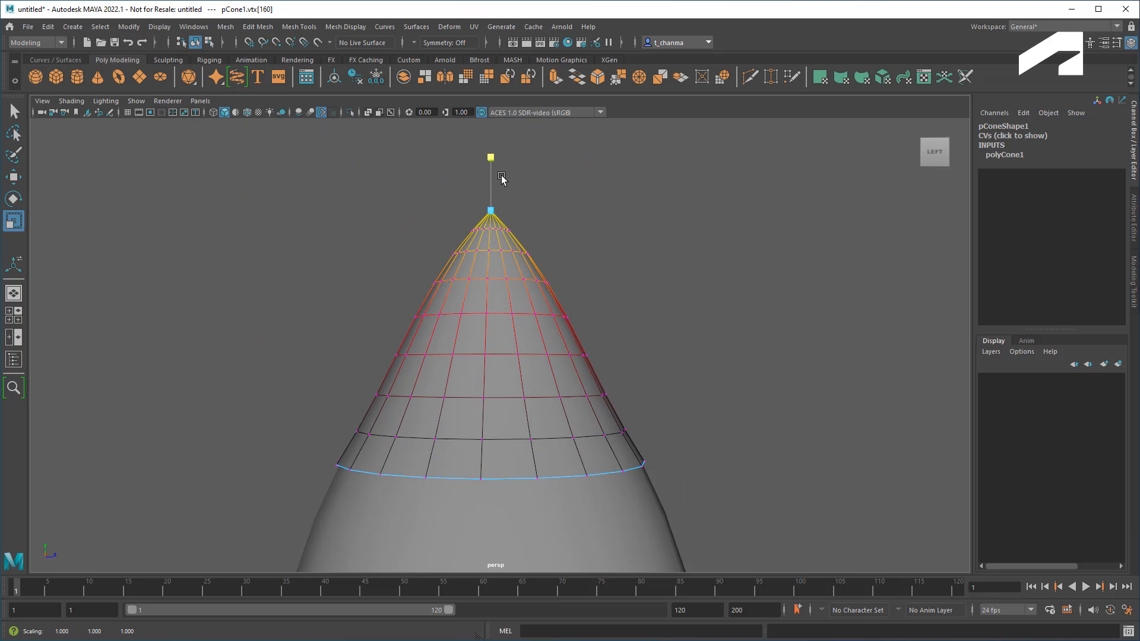
pyautogui.moveTo(491, 158); pyautogui.dragTo(489, 282)
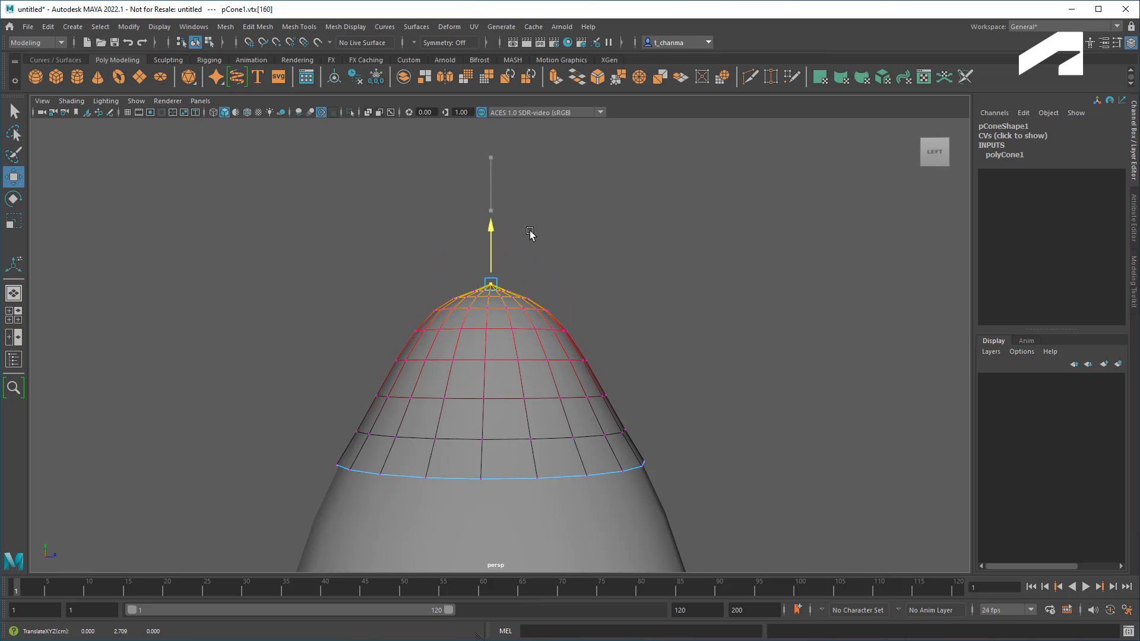
pyautogui.click(730, 381)
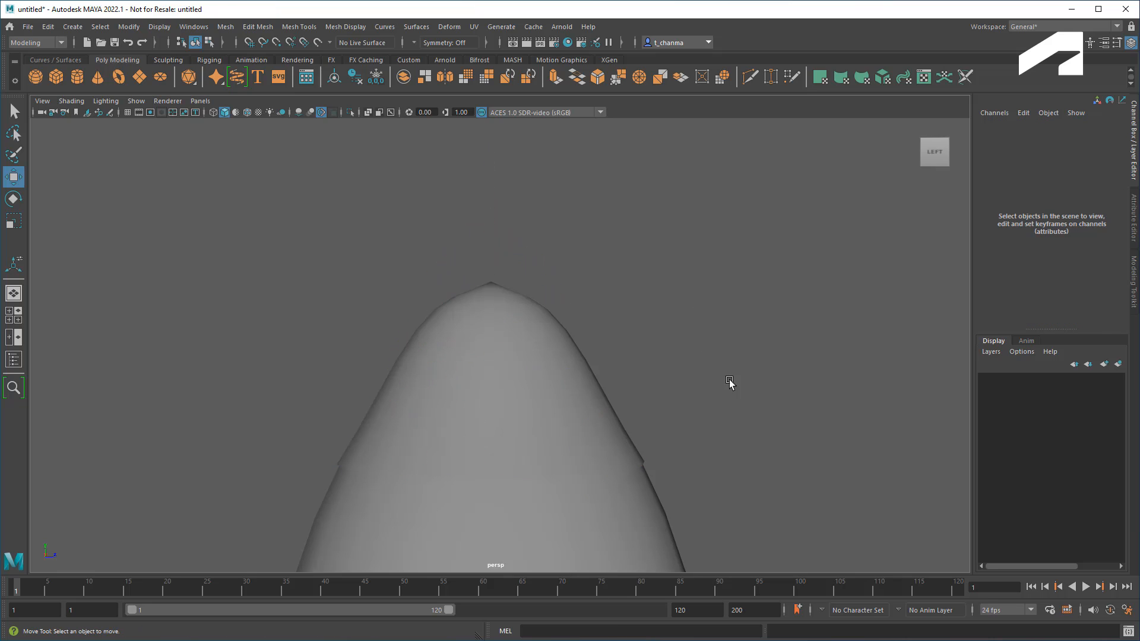